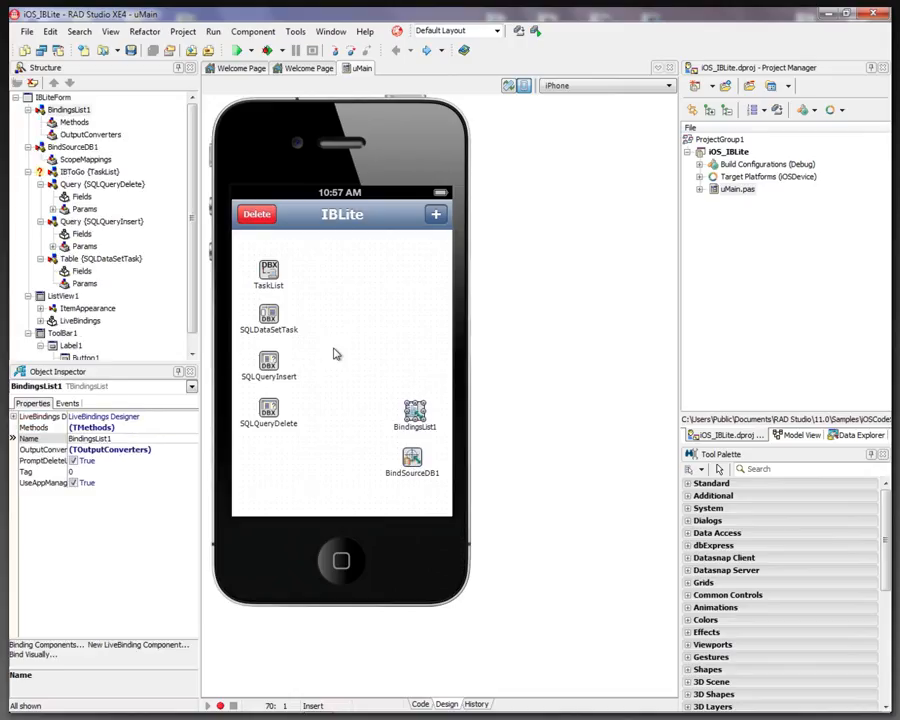
Add tasks in the iPad IBLite app, then delete all but "Third"
click(419, 704)
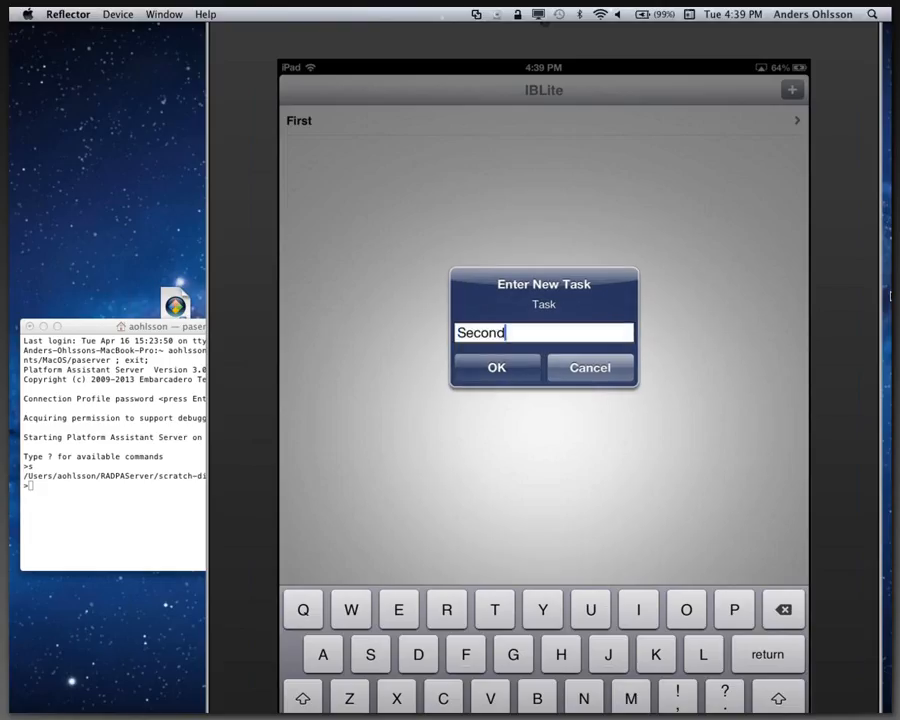
click(496, 367)
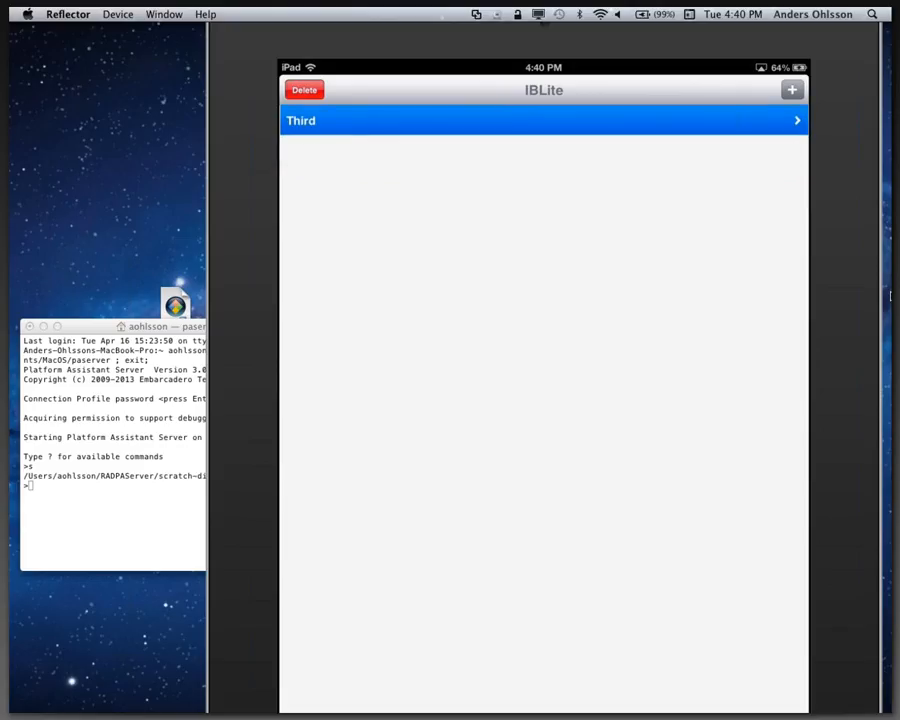